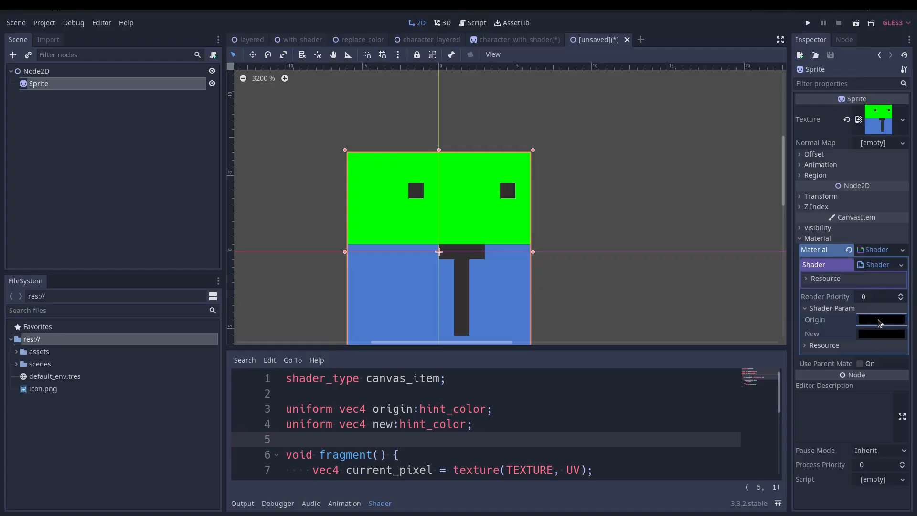
Set the shader's Origin param to the green head colour and New to sandy yellow (d1b863)
left_click(880, 319)
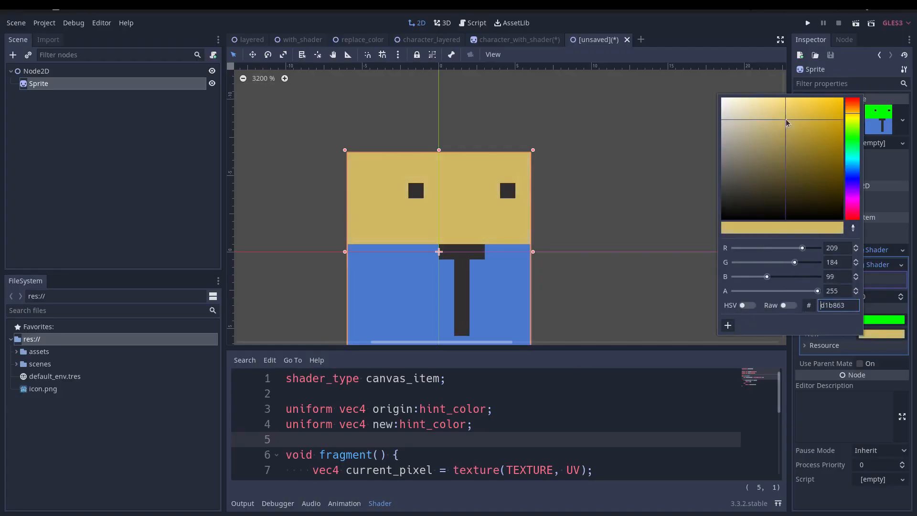
left_click(787, 127)
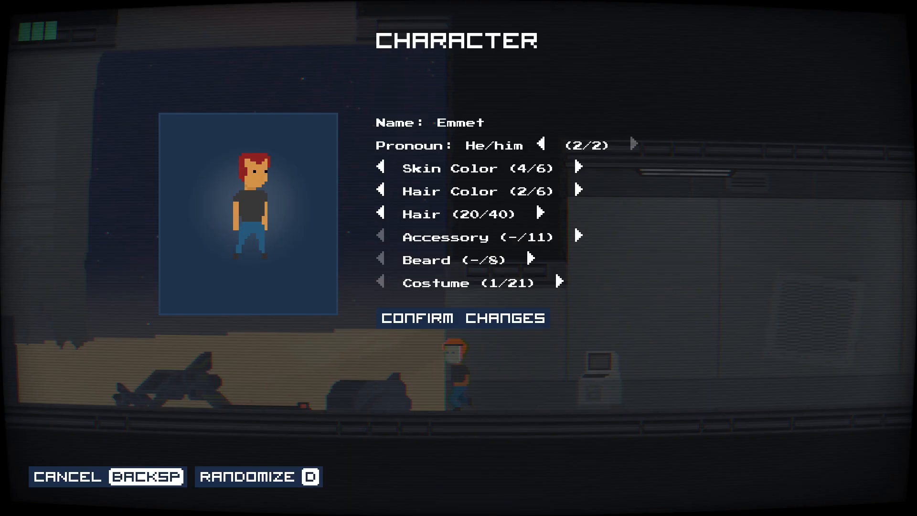
left_click(580, 168)
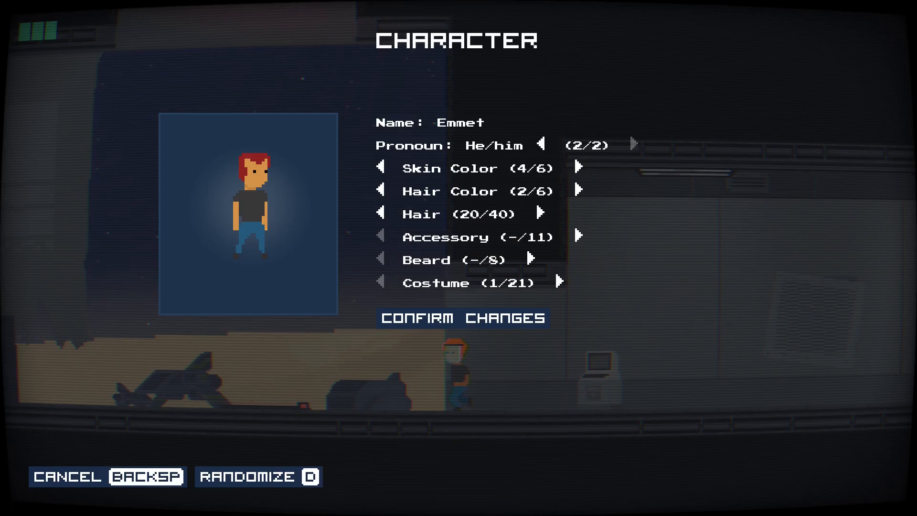
left_click(578, 168)
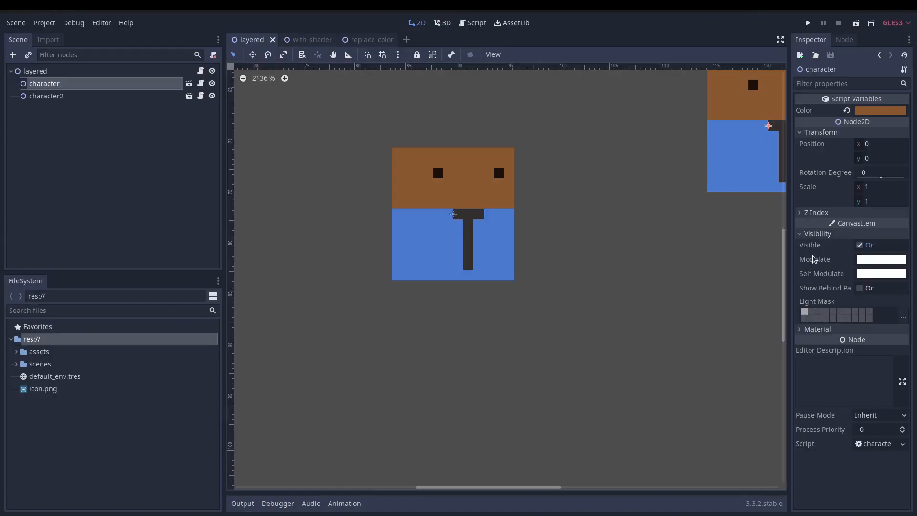
Give character2 a dark Modulate colour (423b3b) so the whole sprite darkens
left_click(46, 95)
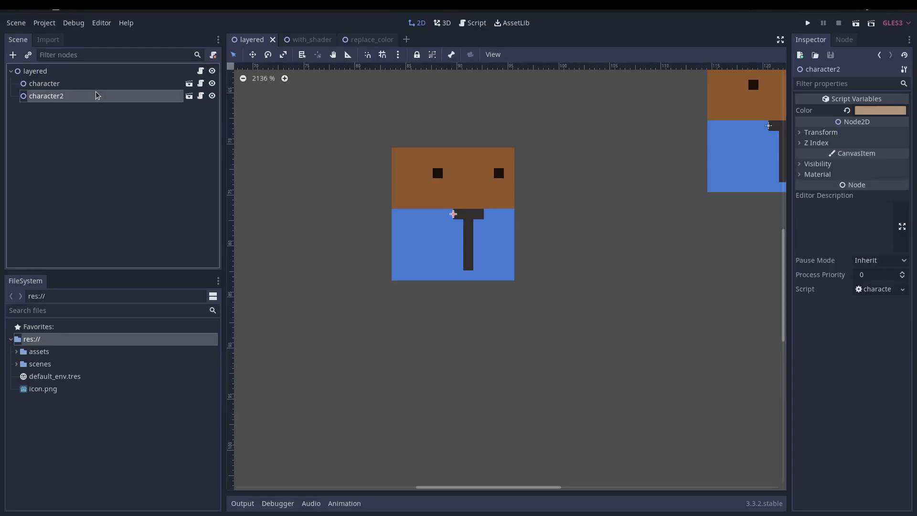
left_click(816, 163)
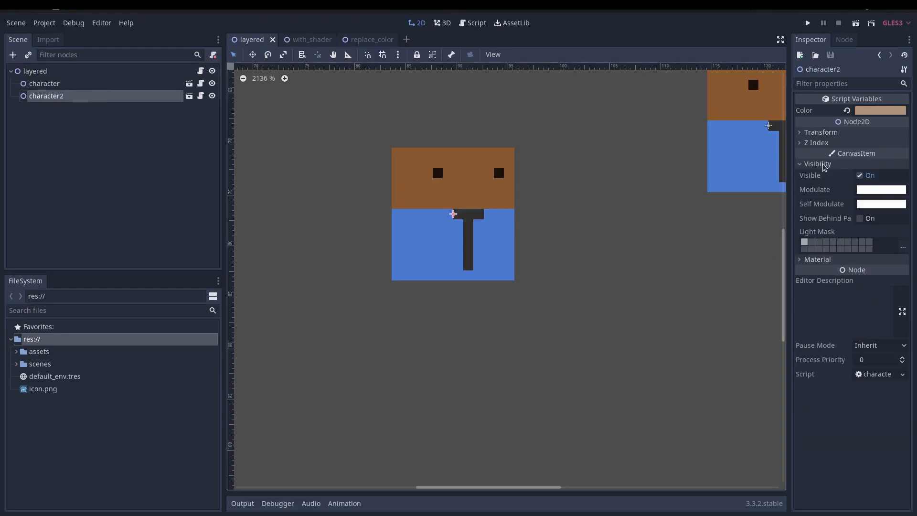
left_click(879, 110)
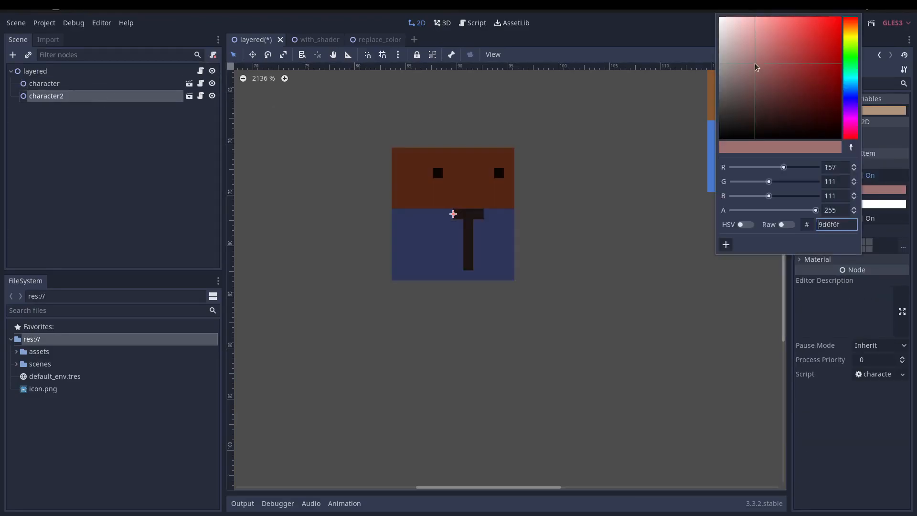
left_click(734, 111)
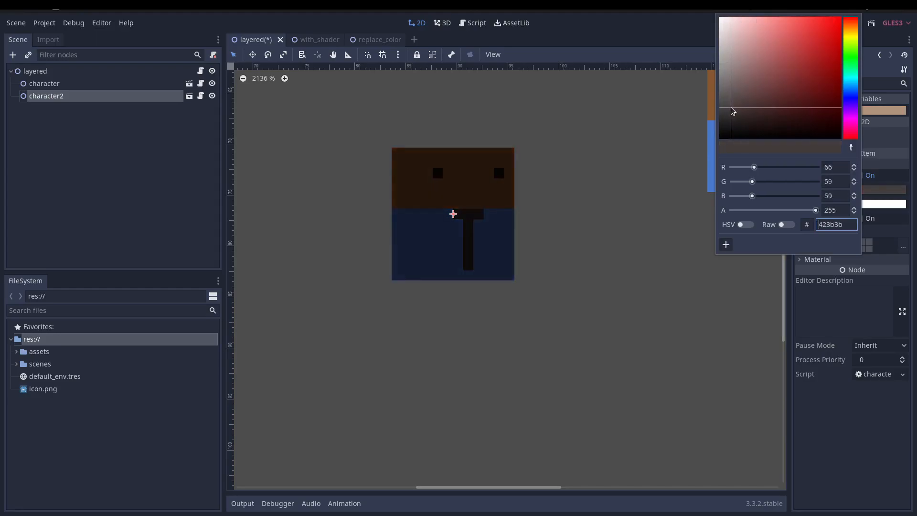
left_click(738, 68)
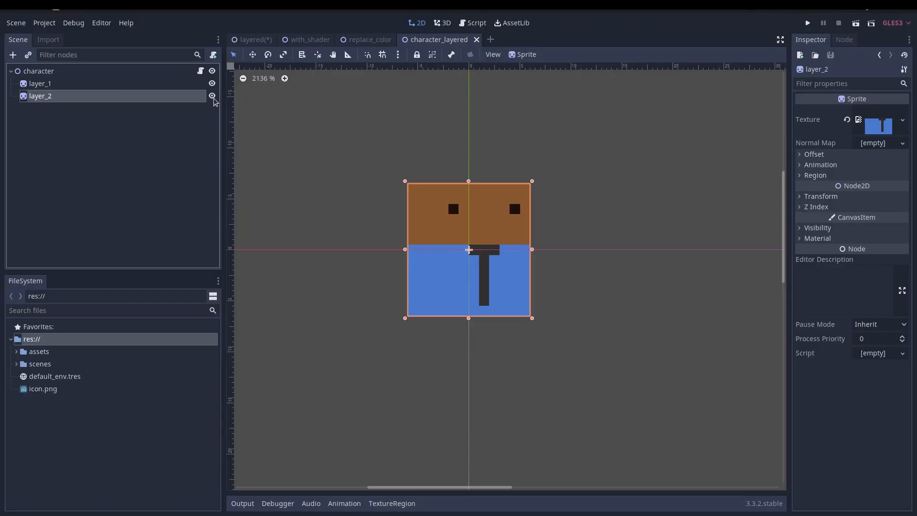
Toggle visibility of the layer_2 and layer_1 sprites in the character_layered scene
left_click(212, 96)
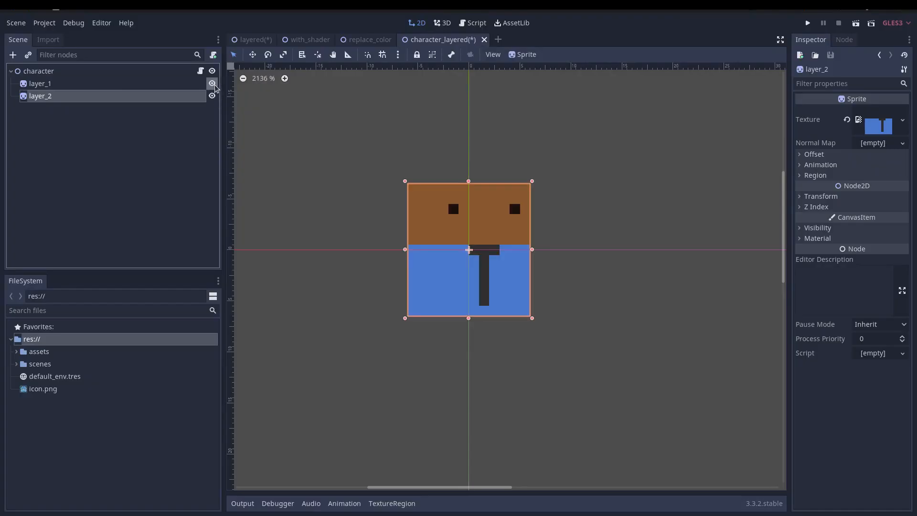
left_click(212, 83)
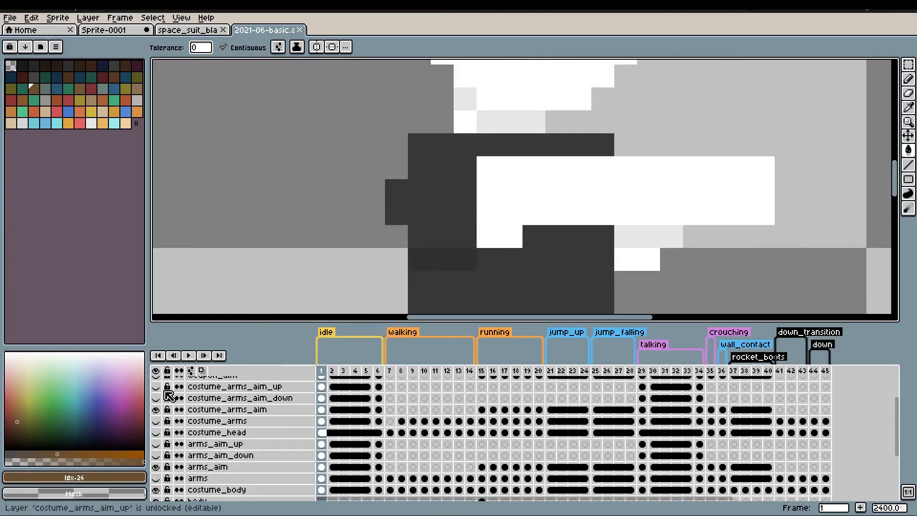
Toggle the lock on the costume_arms_aim_up layer in the Aseprite timeline
left_click(156, 409)
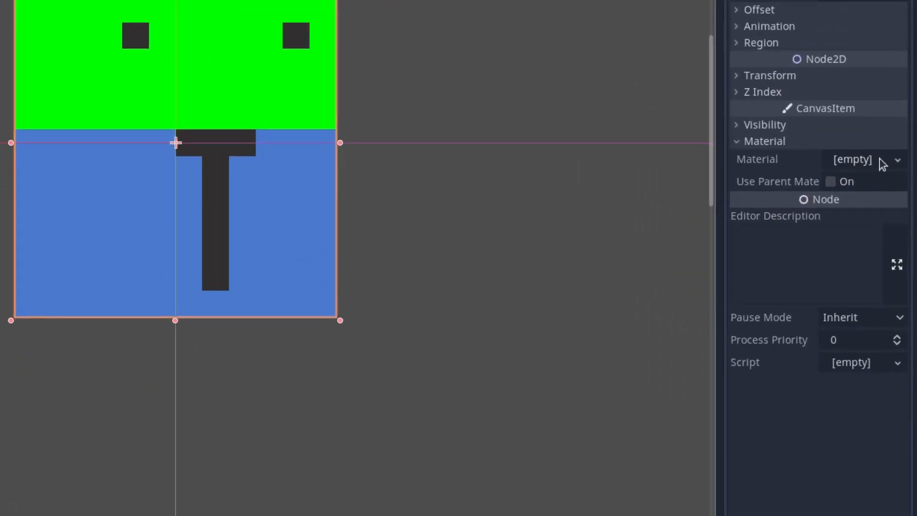
Assign a new ShaderMaterial with the colour-swap shader, sampling the green head as Origin and yellow as New
left_click(897, 159)
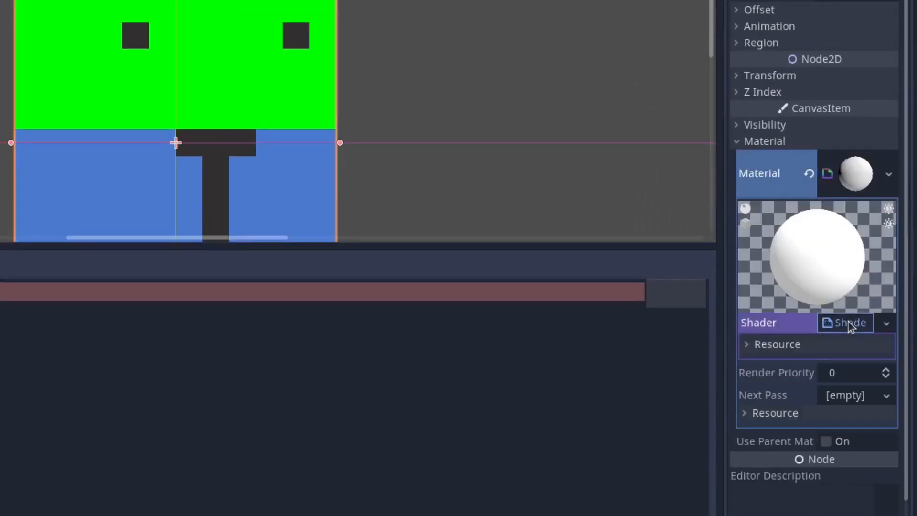
left_click(848, 322)
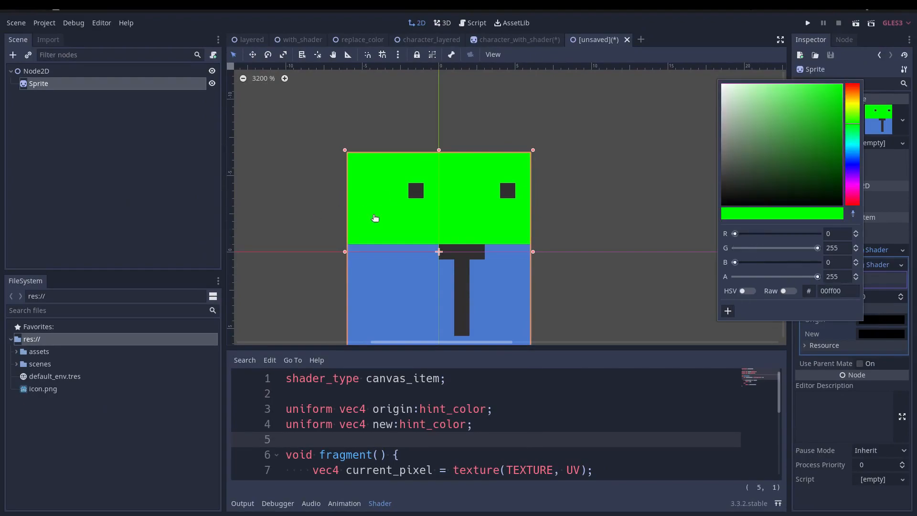
left_click(764, 173)
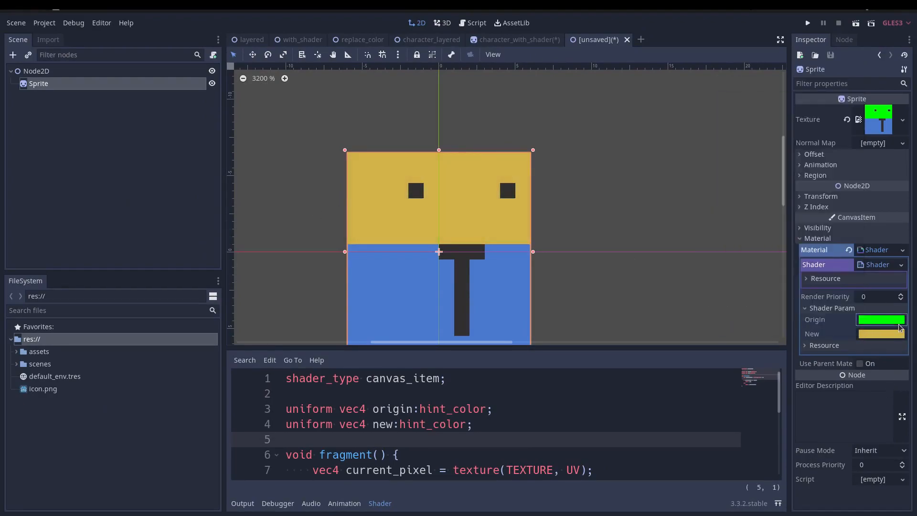
left_click(880, 319)
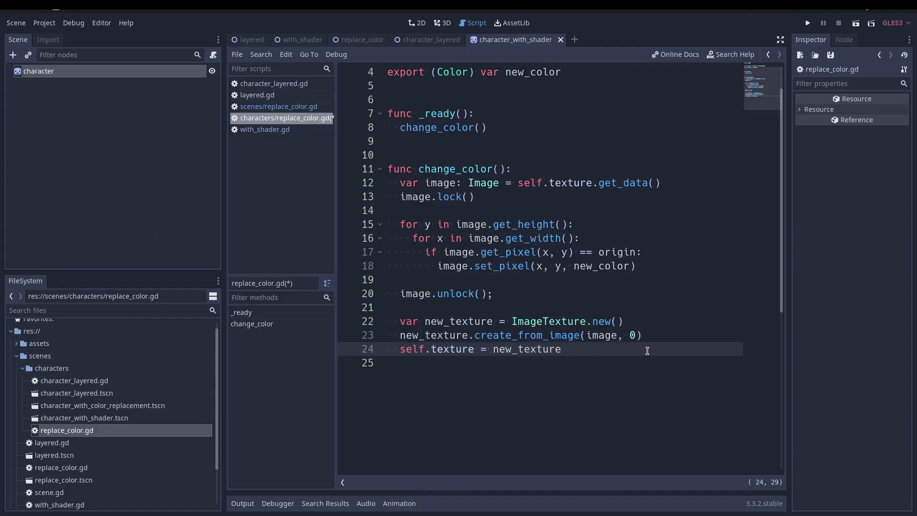
Save replace_color.gd, review its change_color function and run the replace_color stress test scene
key("ctrl+s")
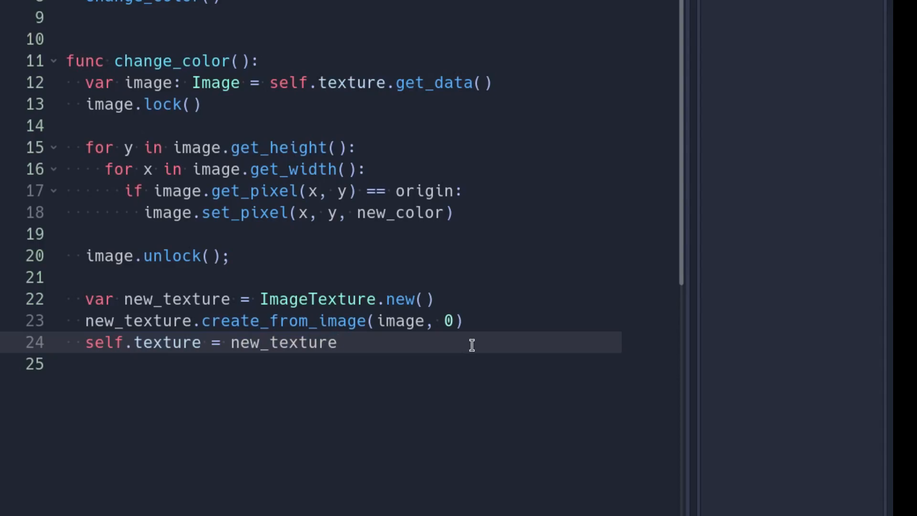
left_click(338, 342)
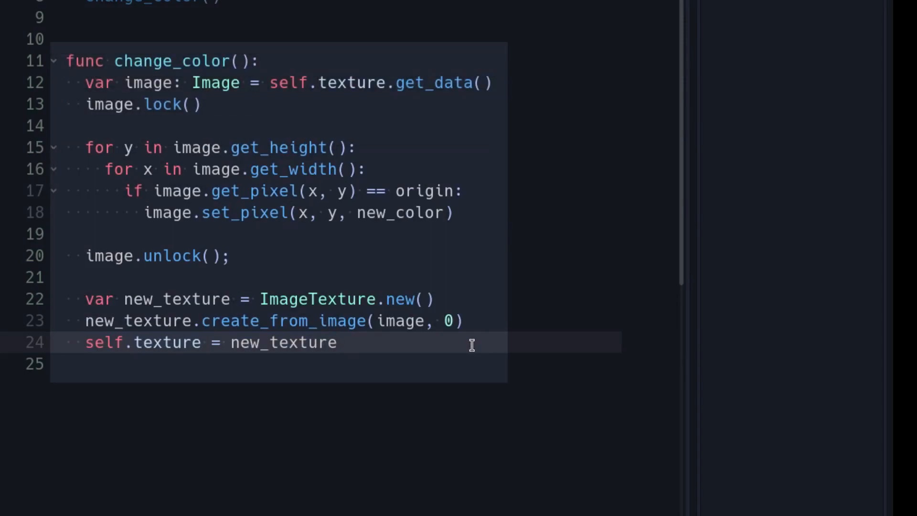
left_click(806, 22)
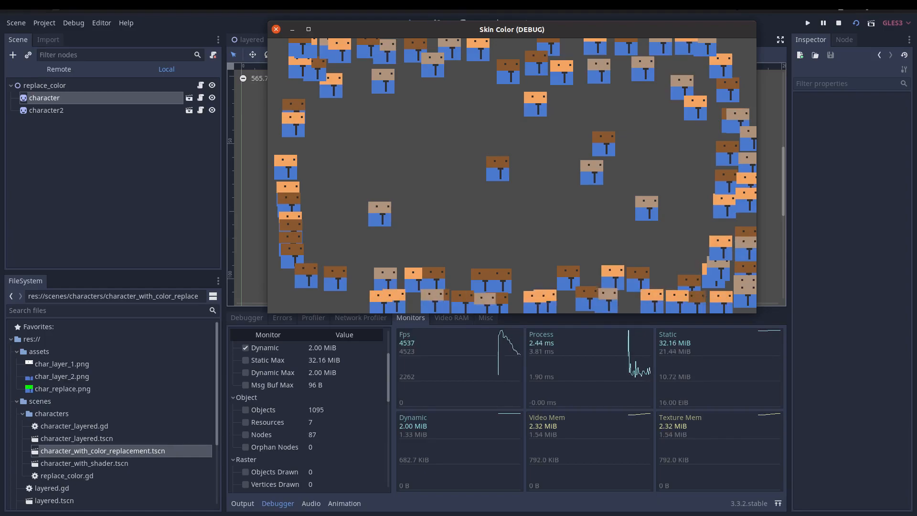
Stop the pixel-replacement run and launch the with_shader scene's stress test
left_click(275, 29)
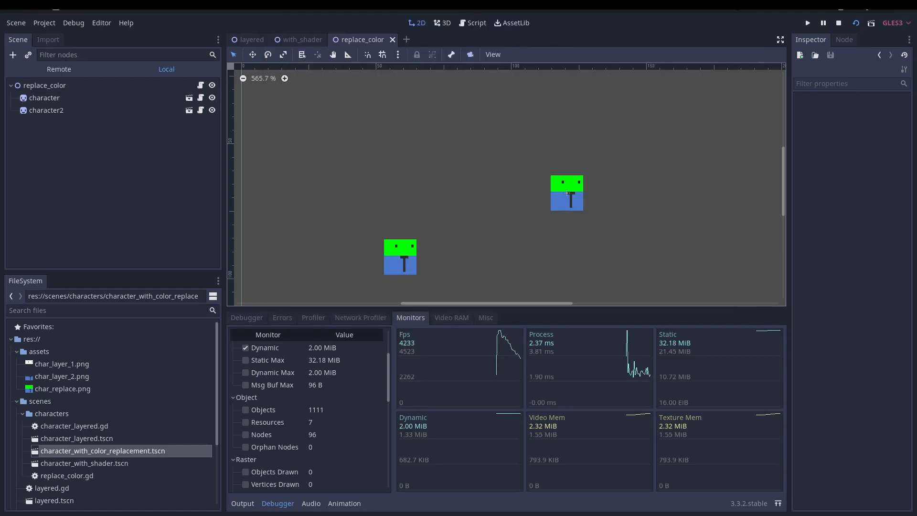
left_click(806, 23)
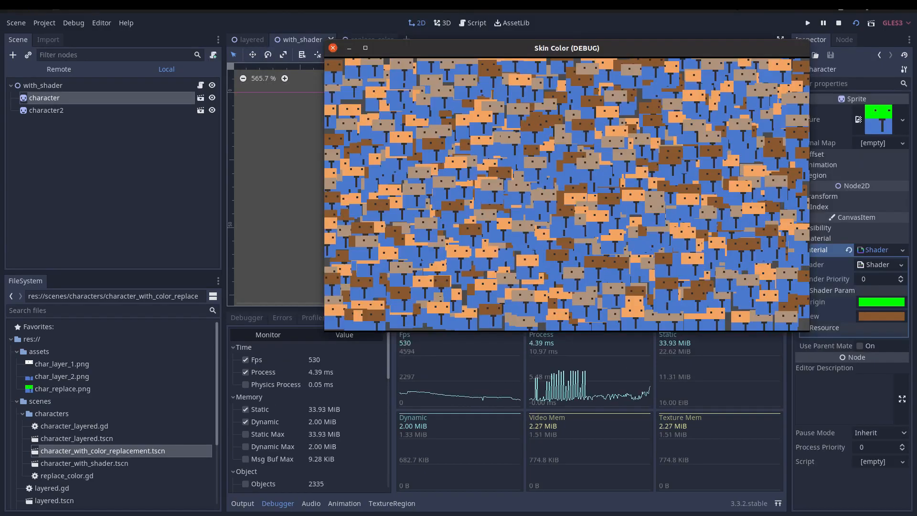